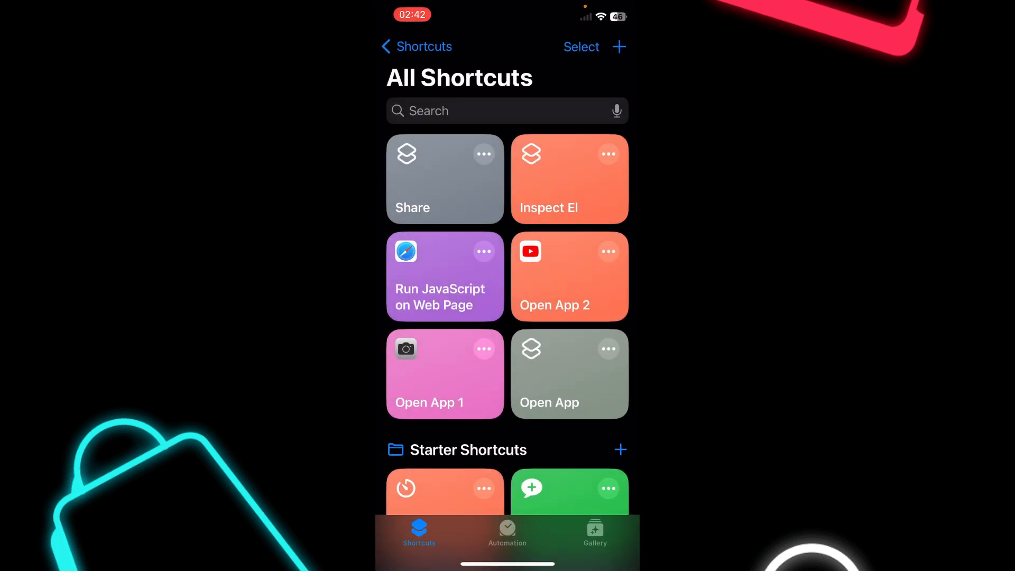
Add a Share action as the first step of the Share shortcut
left_click(618, 46)
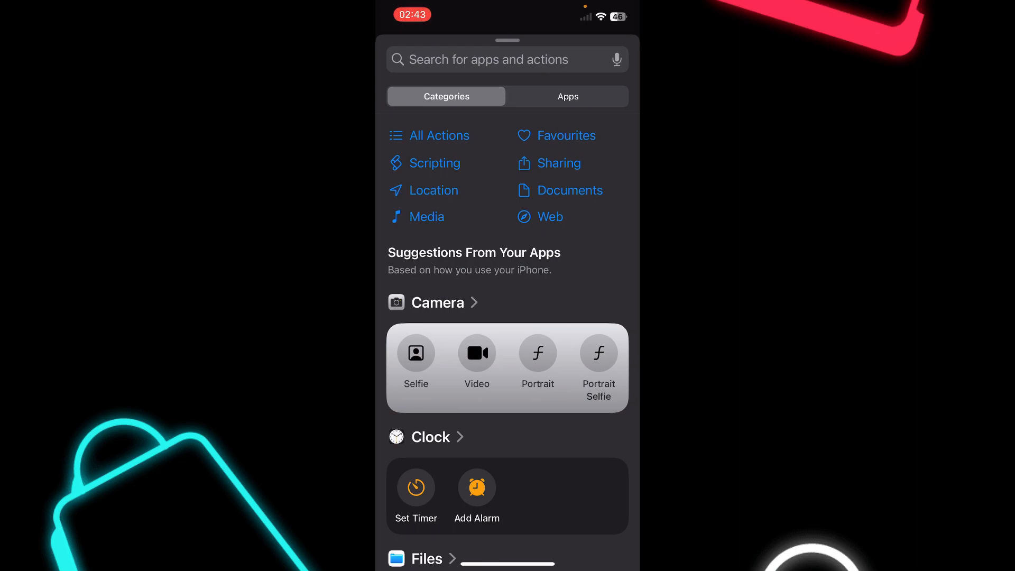
left_click(558, 163)
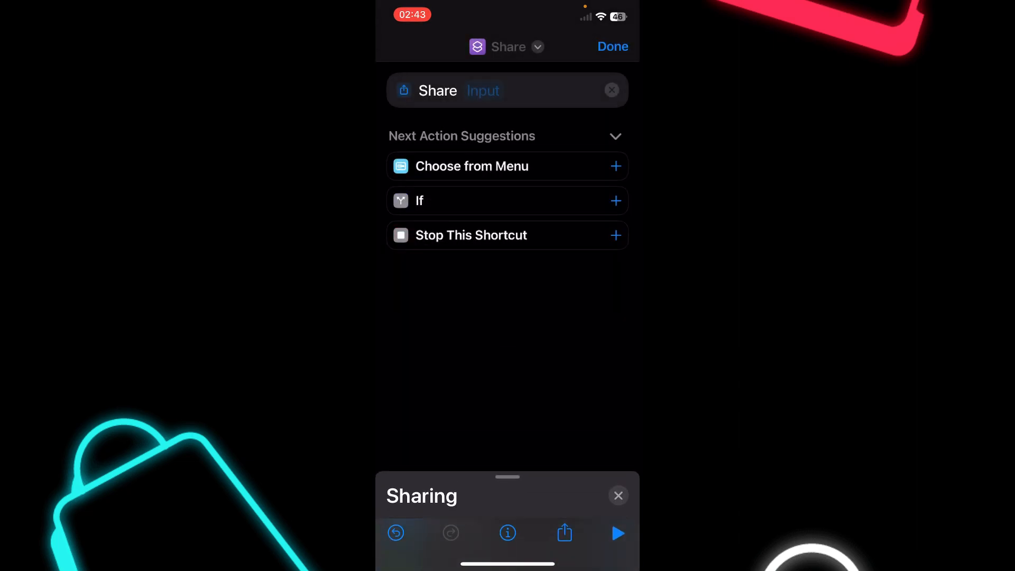
Make the Share action share Shortcut Input
left_click(483, 90)
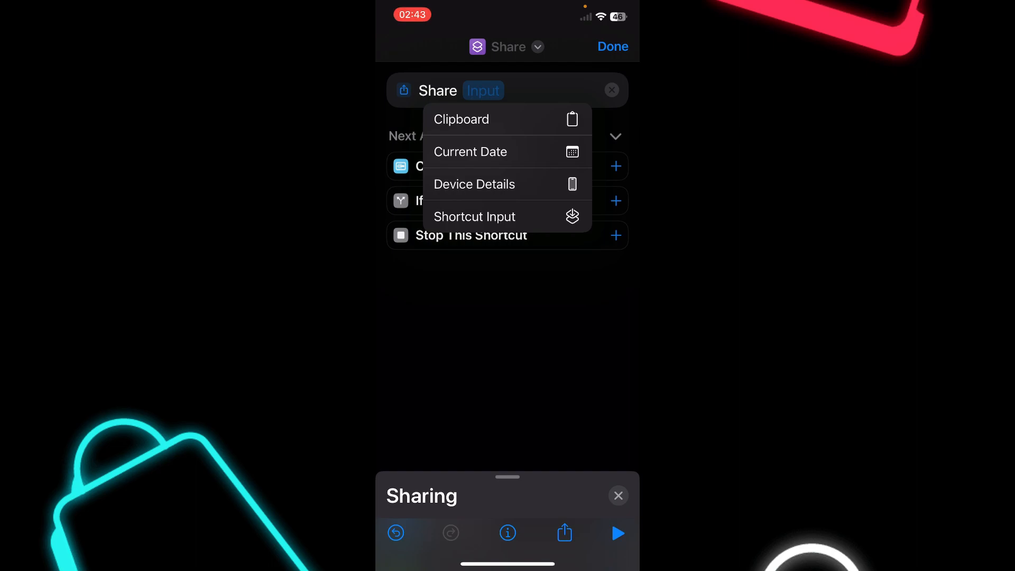
left_click(474, 216)
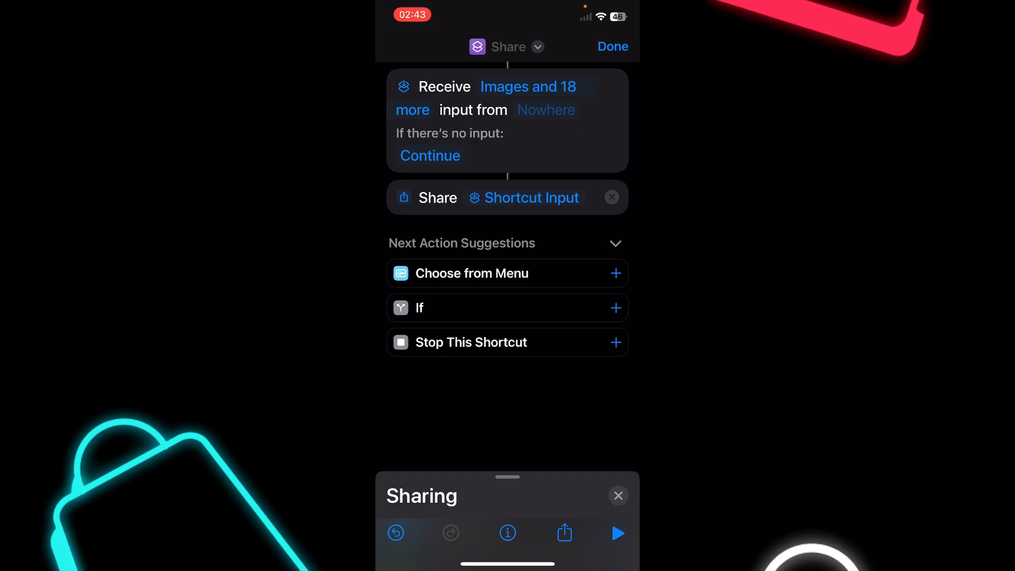
Clear all accepted content types and allow only Safari web pages
left_click(528, 86)
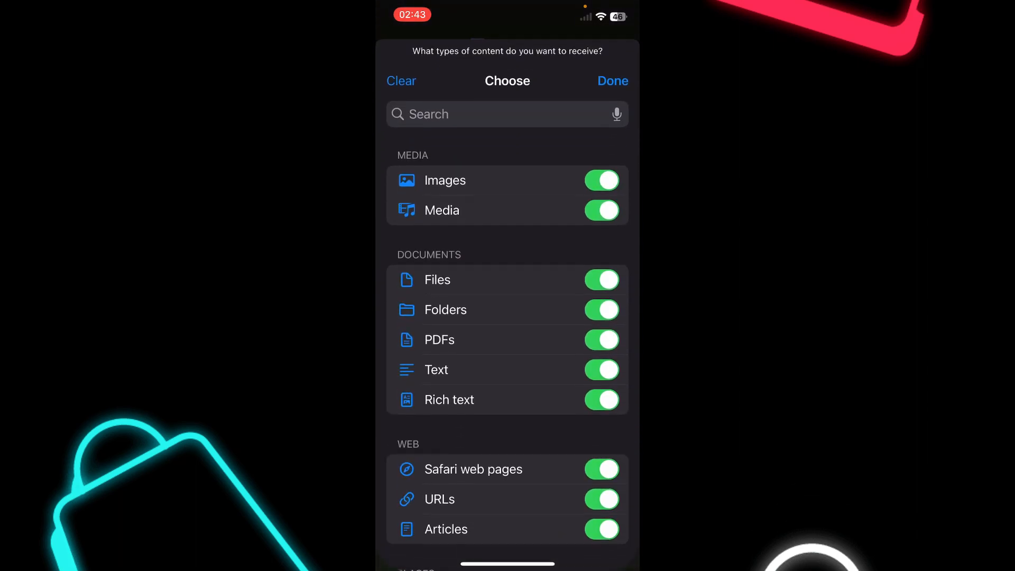
left_click(401, 81)
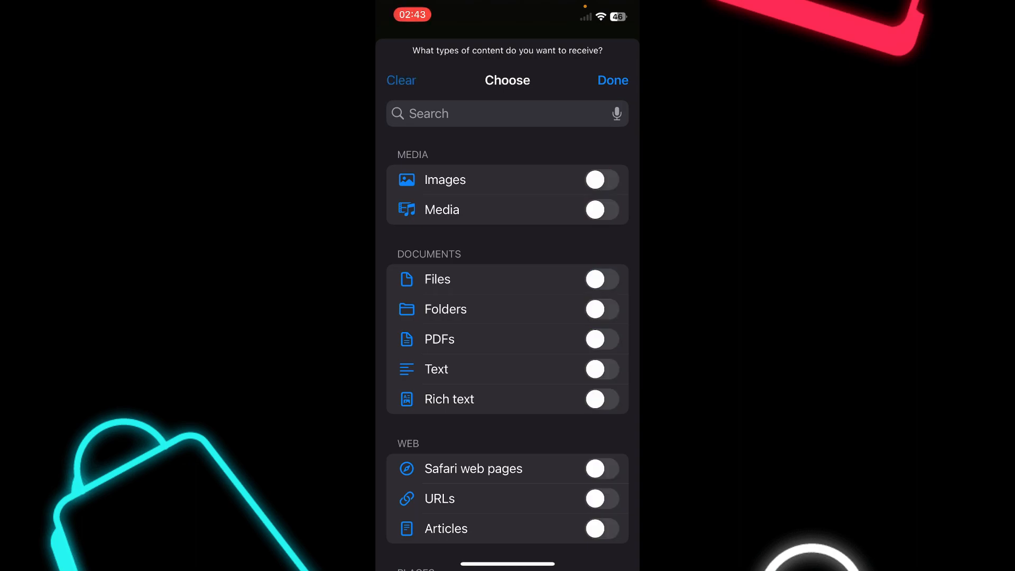
scroll("down", 3)
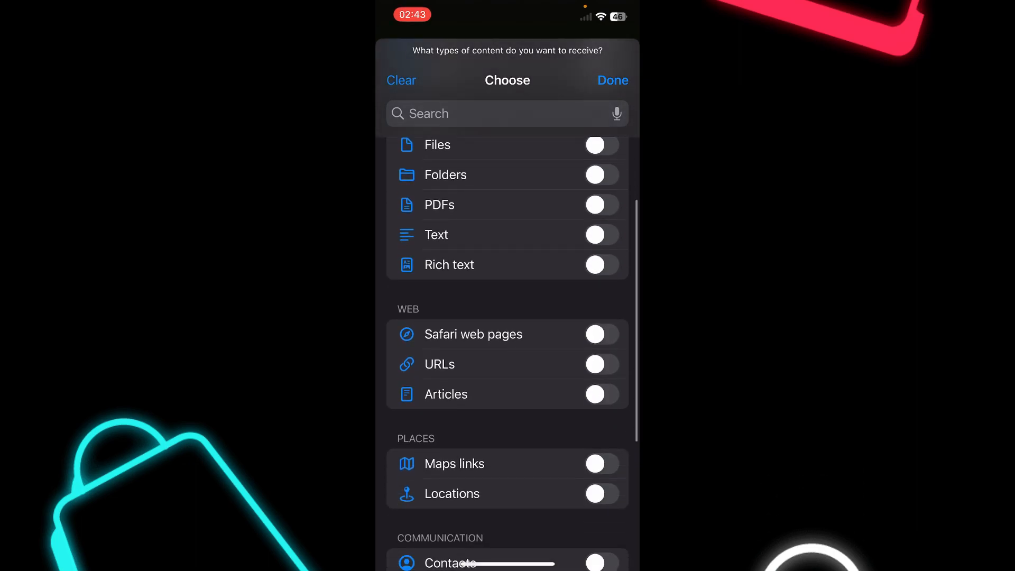
left_click(601, 335)
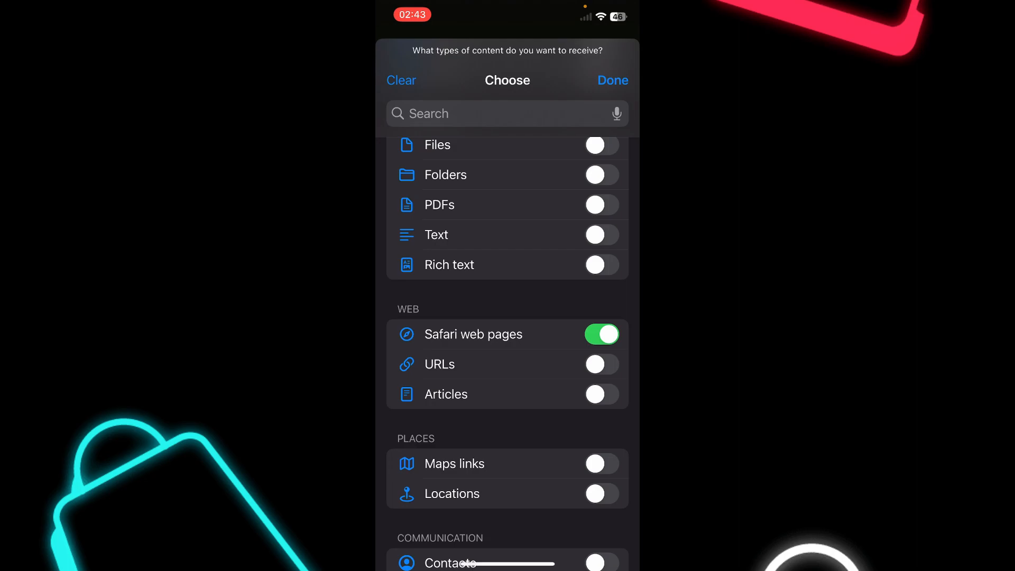
left_click(611, 80)
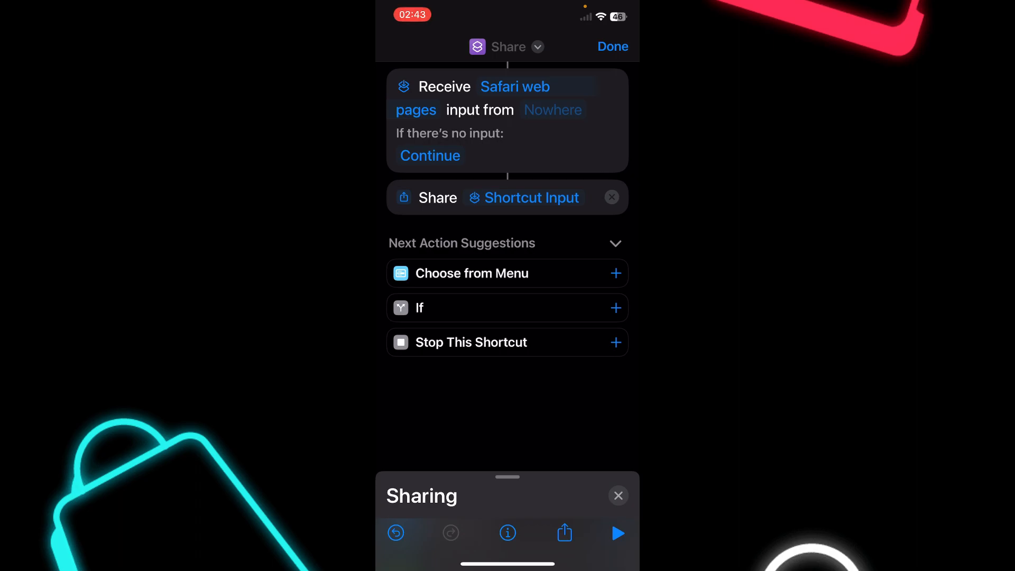
Enable Show in Share Sheet in the Share shortcut's details and finish editing
left_click(508, 533)
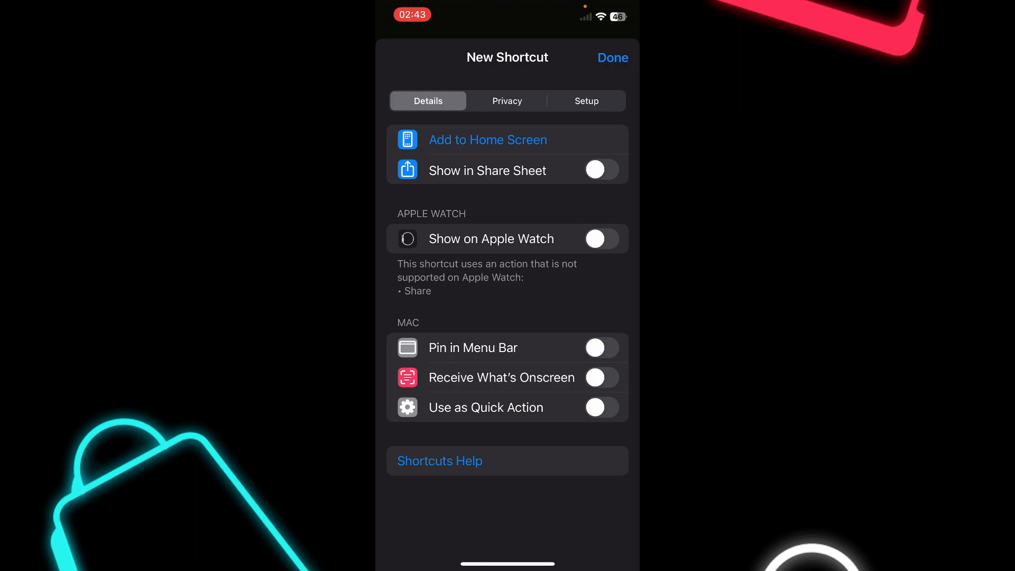
left_click(600, 170)
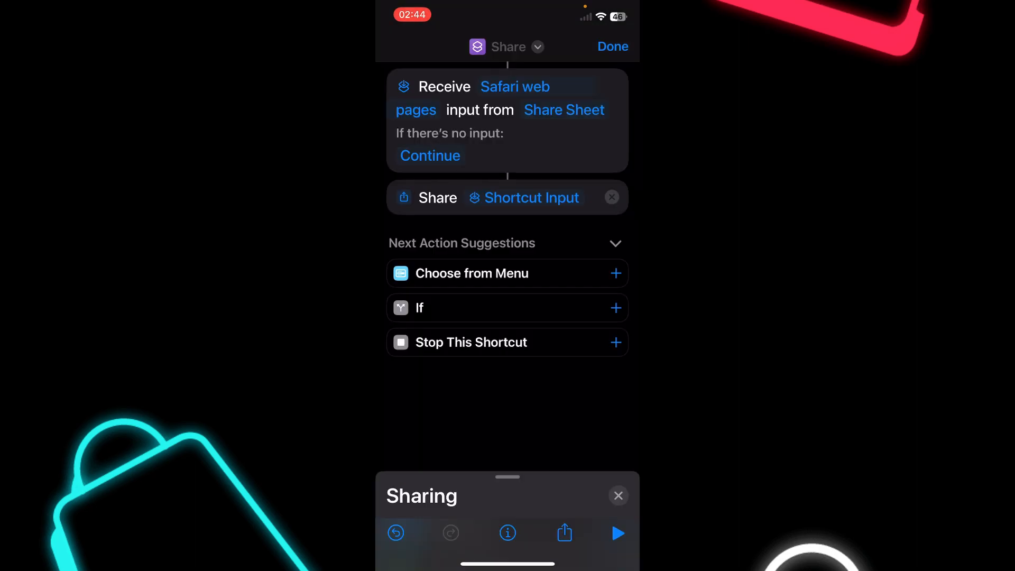
left_click(612, 197)
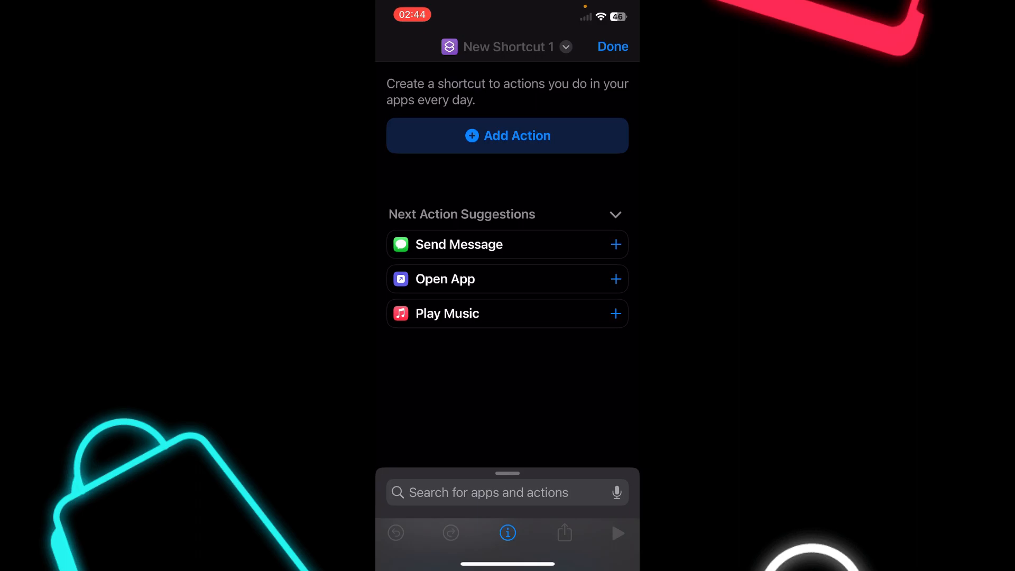
Find Safari's Run JavaScript on Web Page action via the 'sa' search and add it
type("sa")
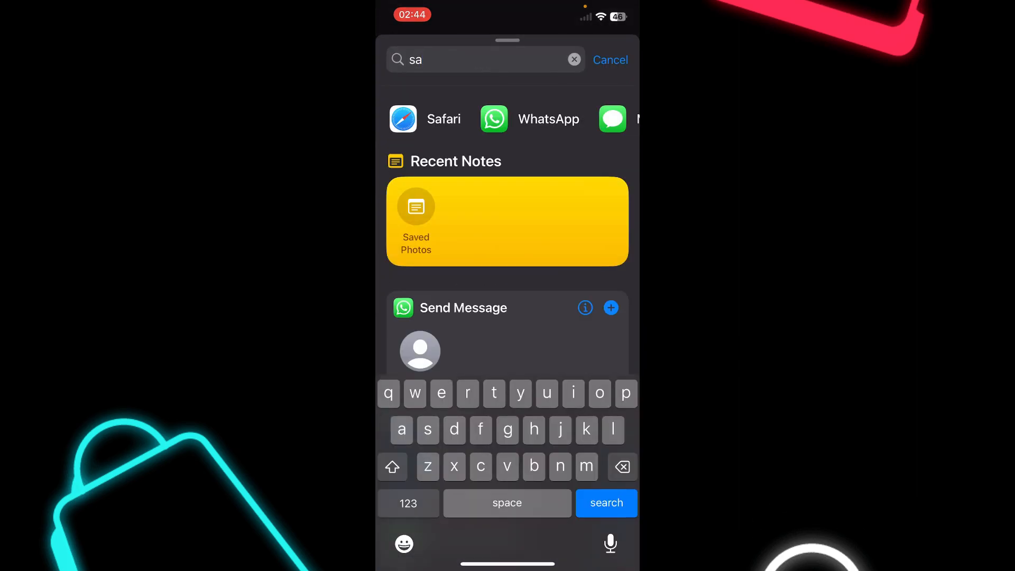
left_click(444, 119)
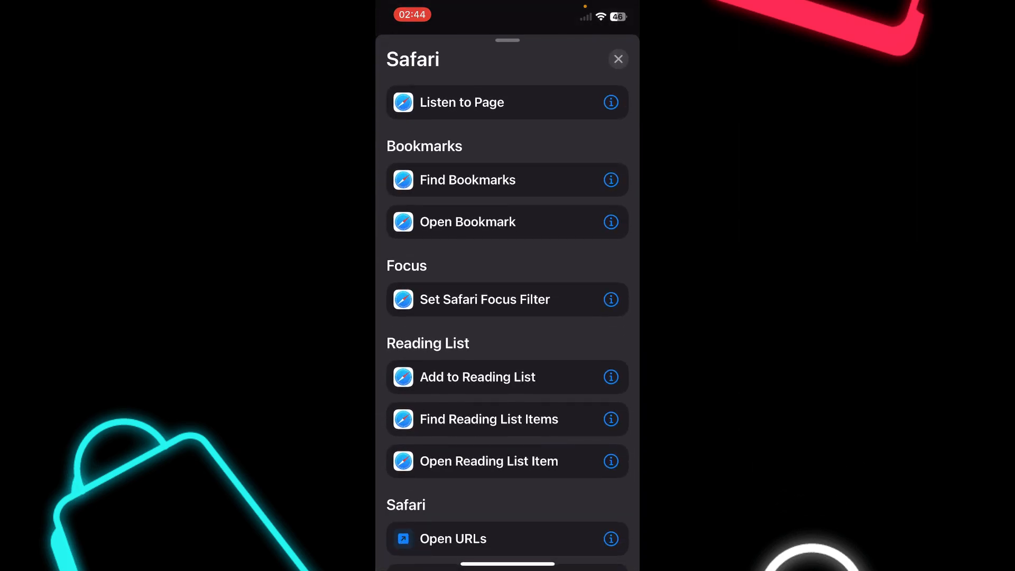
scroll("down", 3)
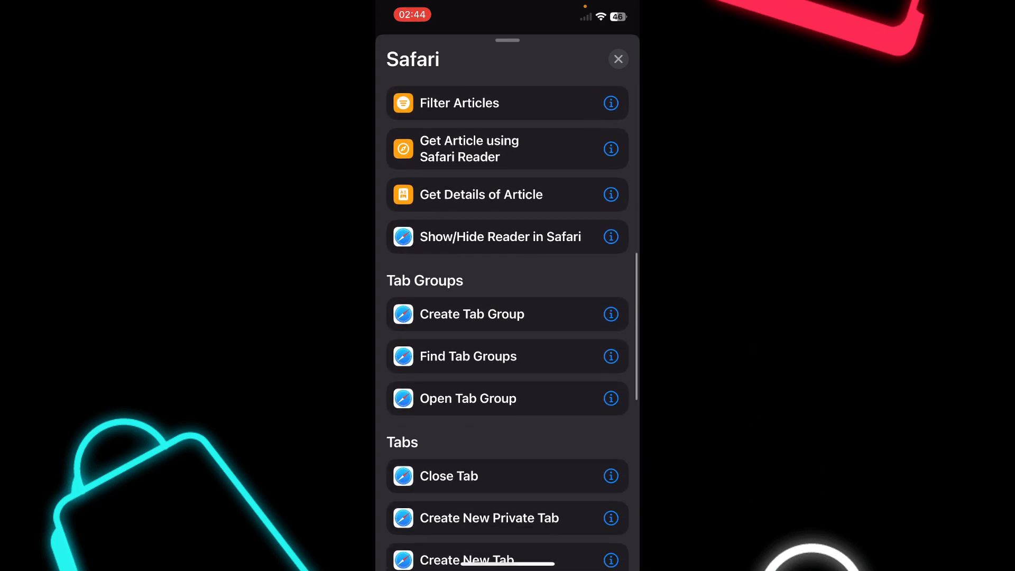
scroll("down", 3)
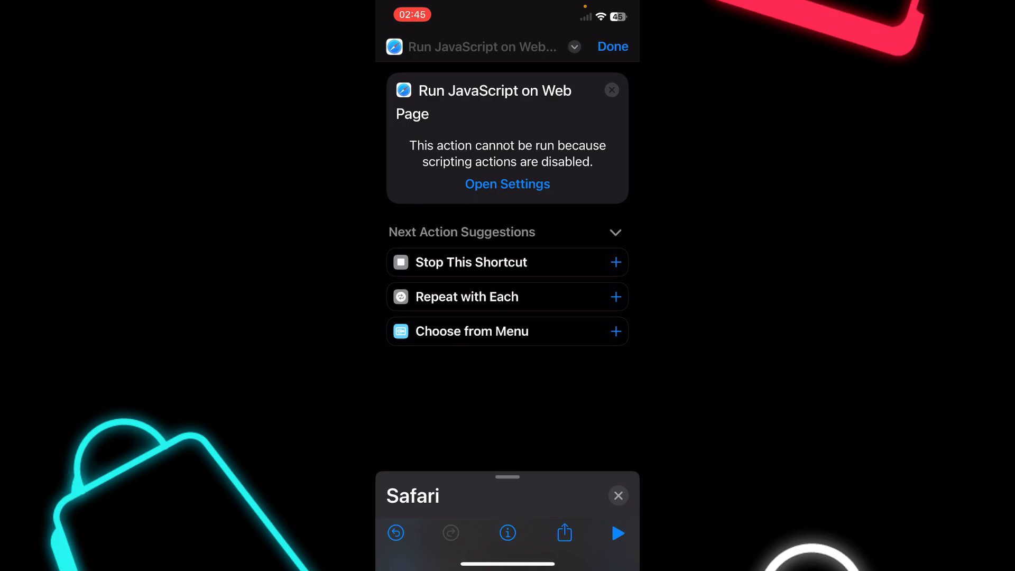
Turn on Allow Running Scripts so the JavaScript action becomes editable
left_click(508, 184)
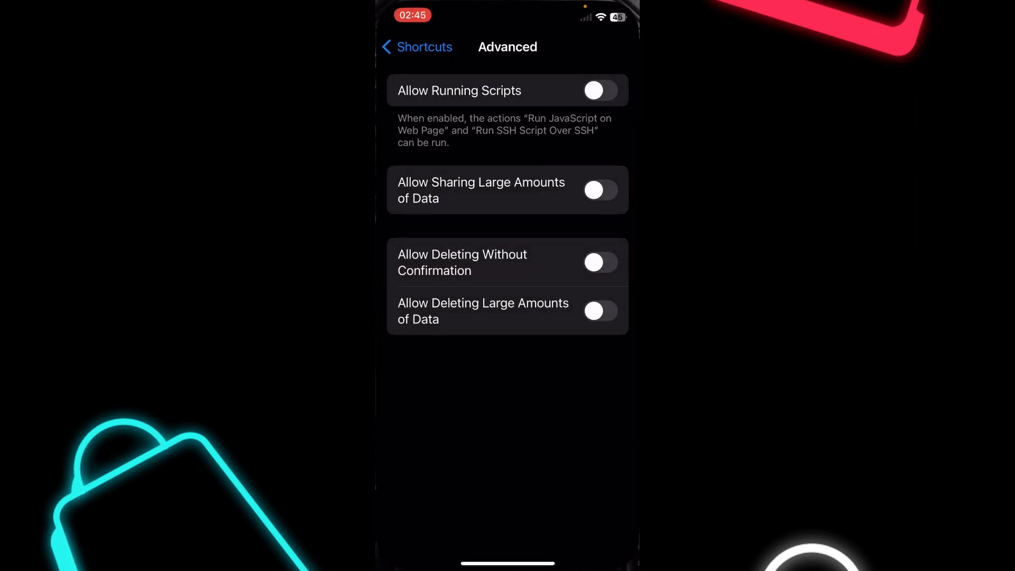
left_click(600, 90)
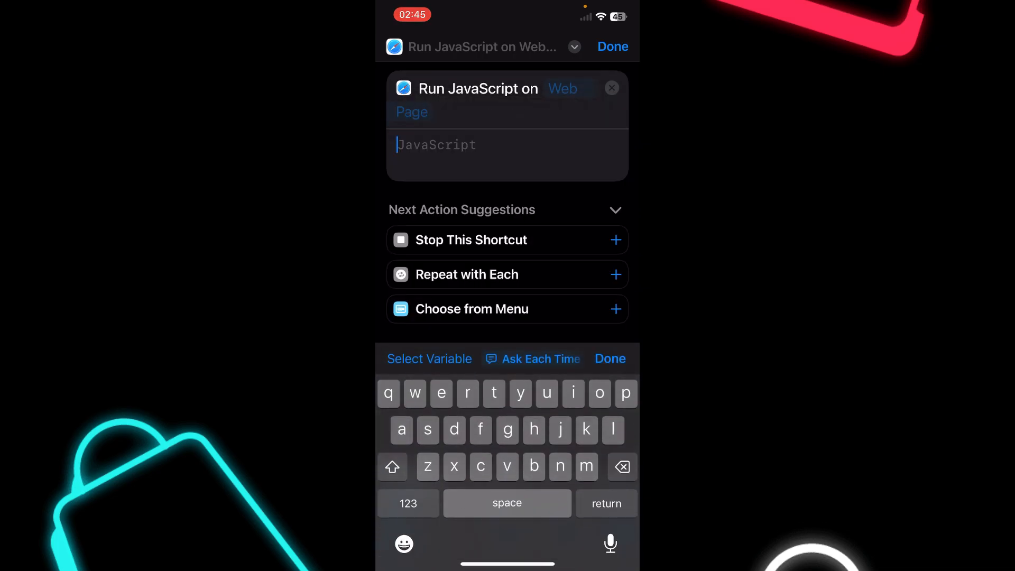
Set the JavaScript to document.body.contentEditable = "true"; and switch to Safari
type("document.body.contentEditable = \"true\";")
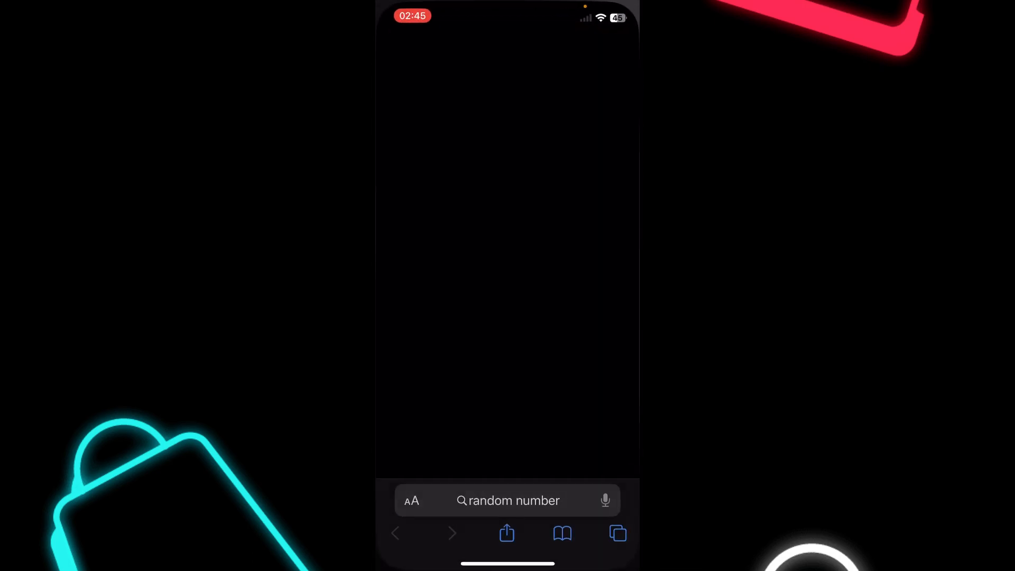
Search 'random number', load random.org and bring up its share sheet
key("enter")
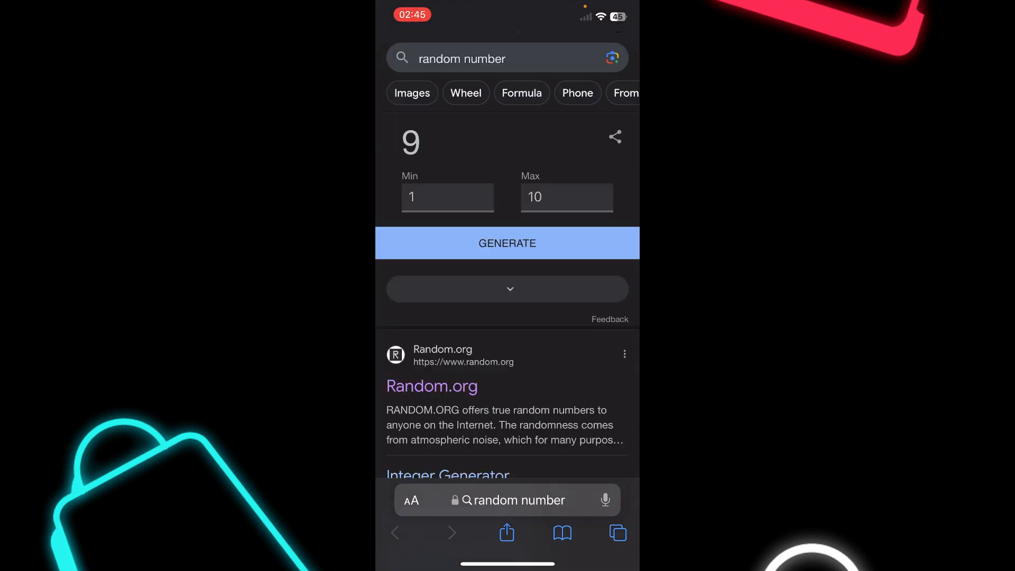
scroll("down", 3)
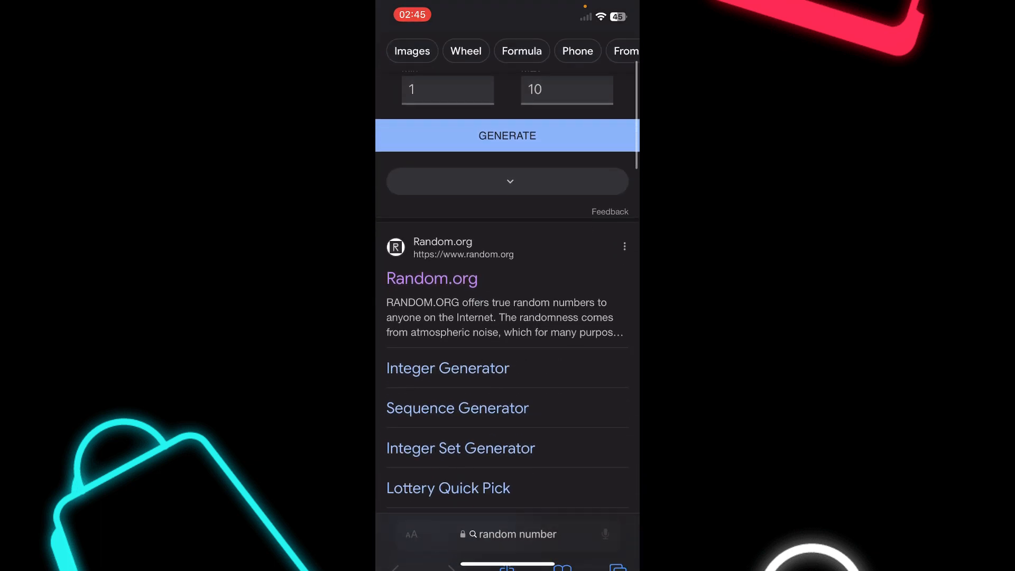
left_click(432, 279)
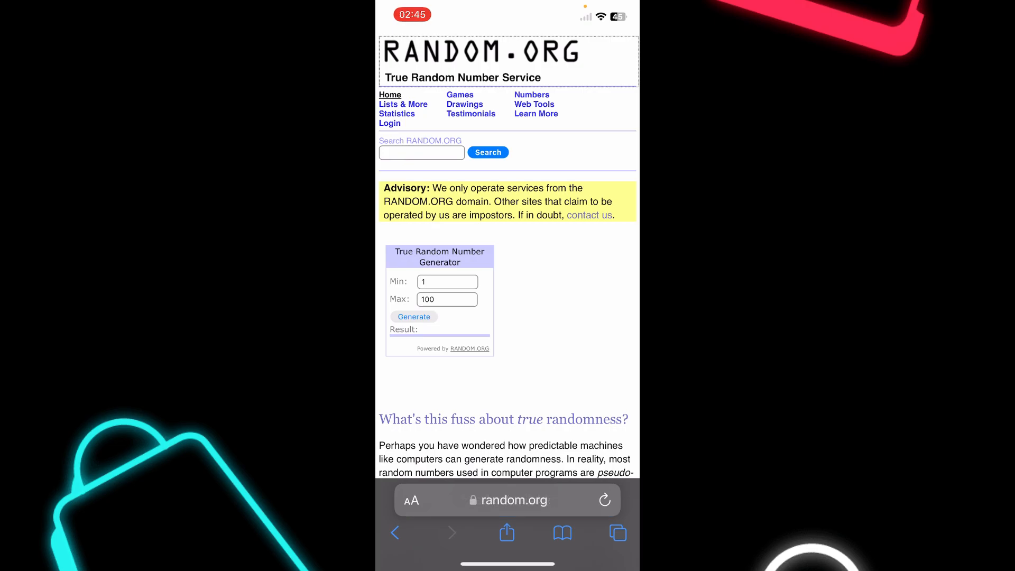
left_click(506, 532)
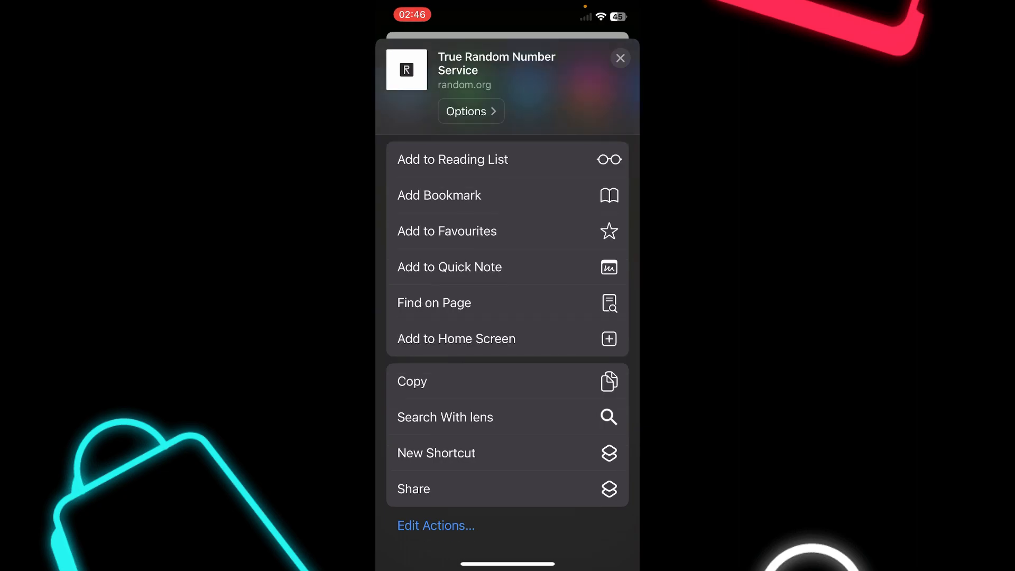
Run the Share shortcut from the share sheet and scroll the random.org page
left_click(414, 488)
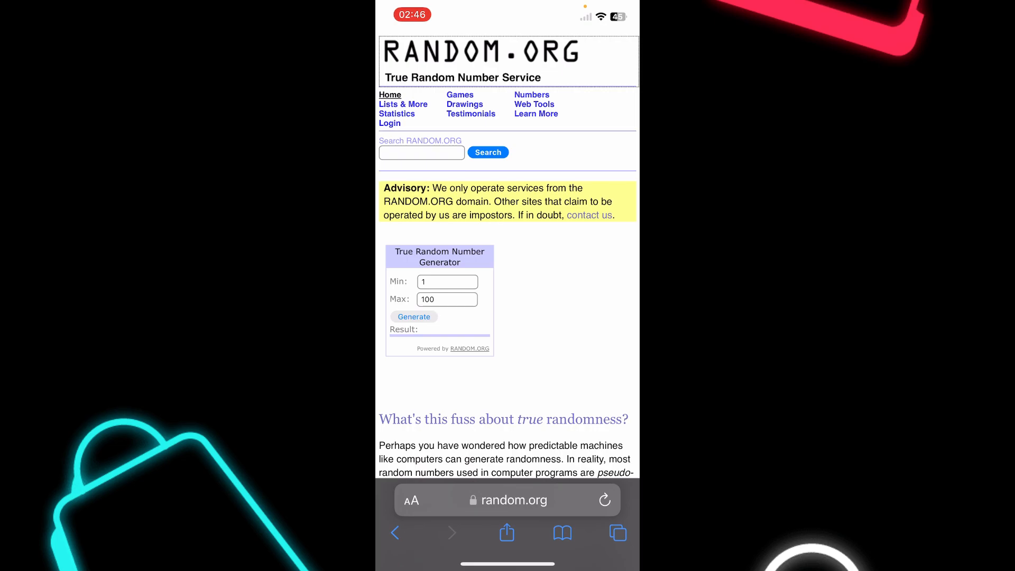
scroll("down", 3)
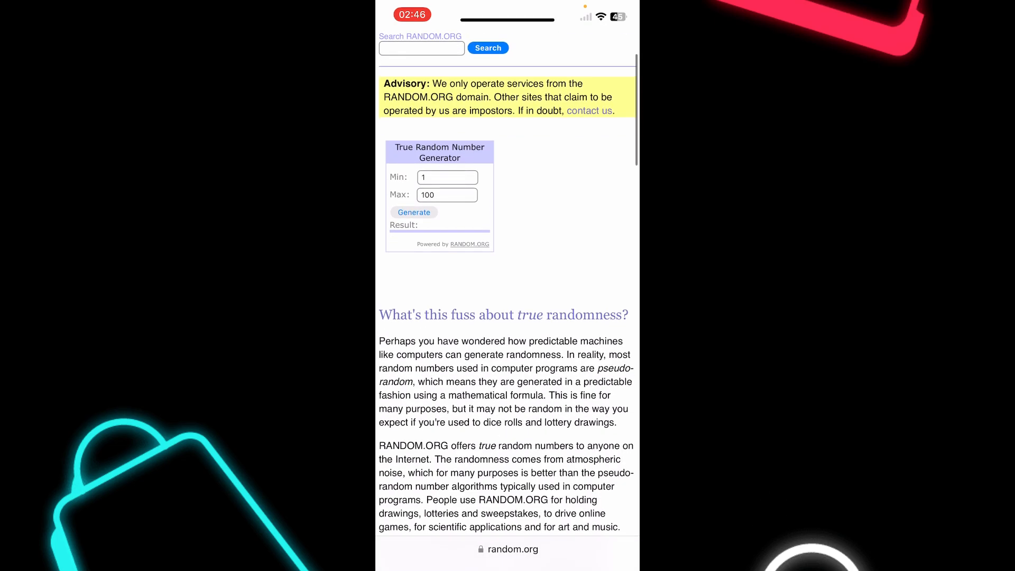